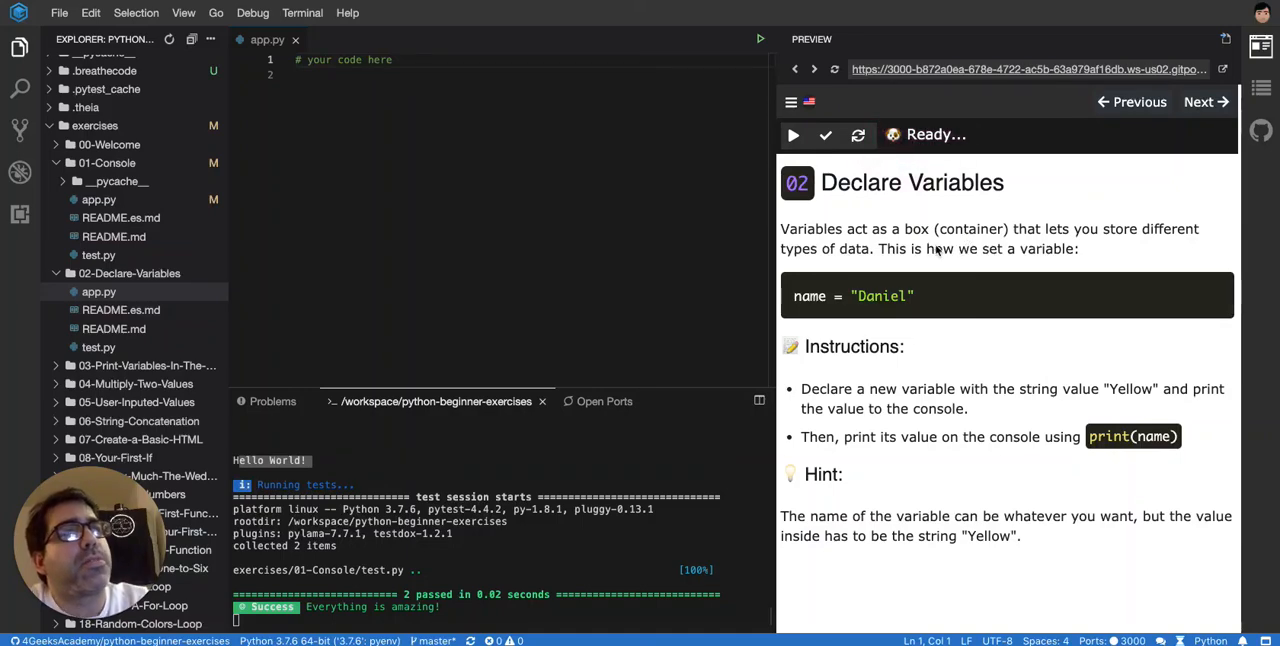
{"action": "mouse_move", "coordinate": [606, 120]}
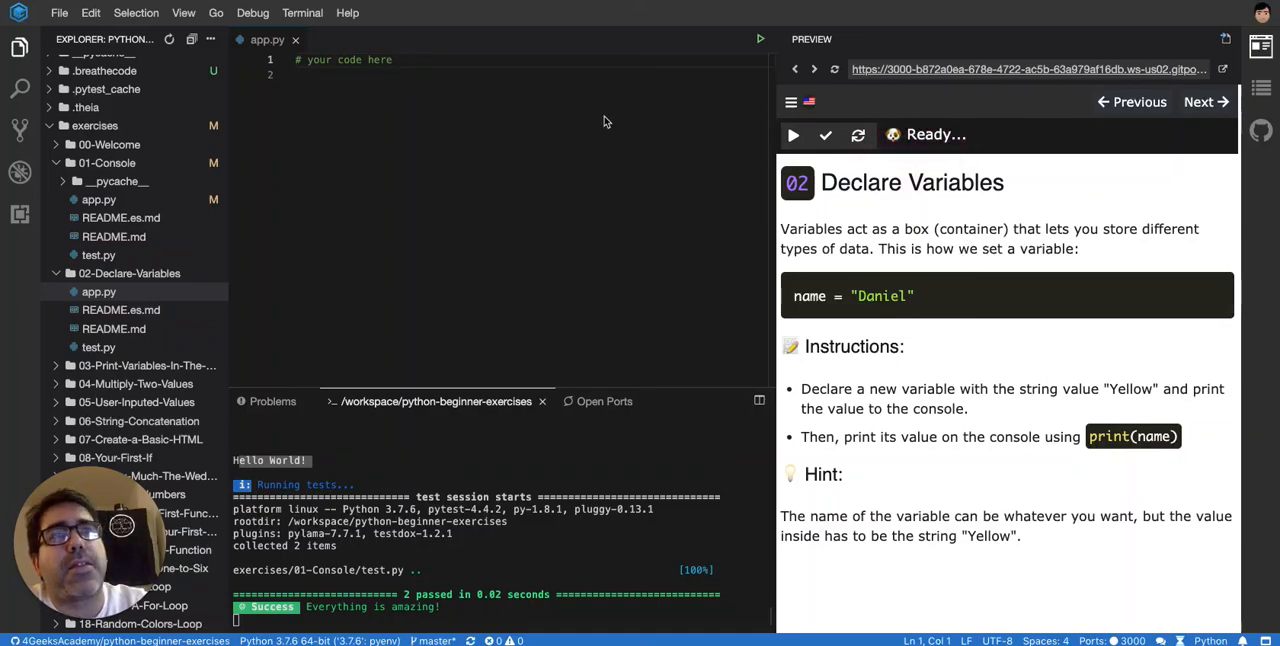
{"action": "mouse_move", "coordinate": [604, 116]}
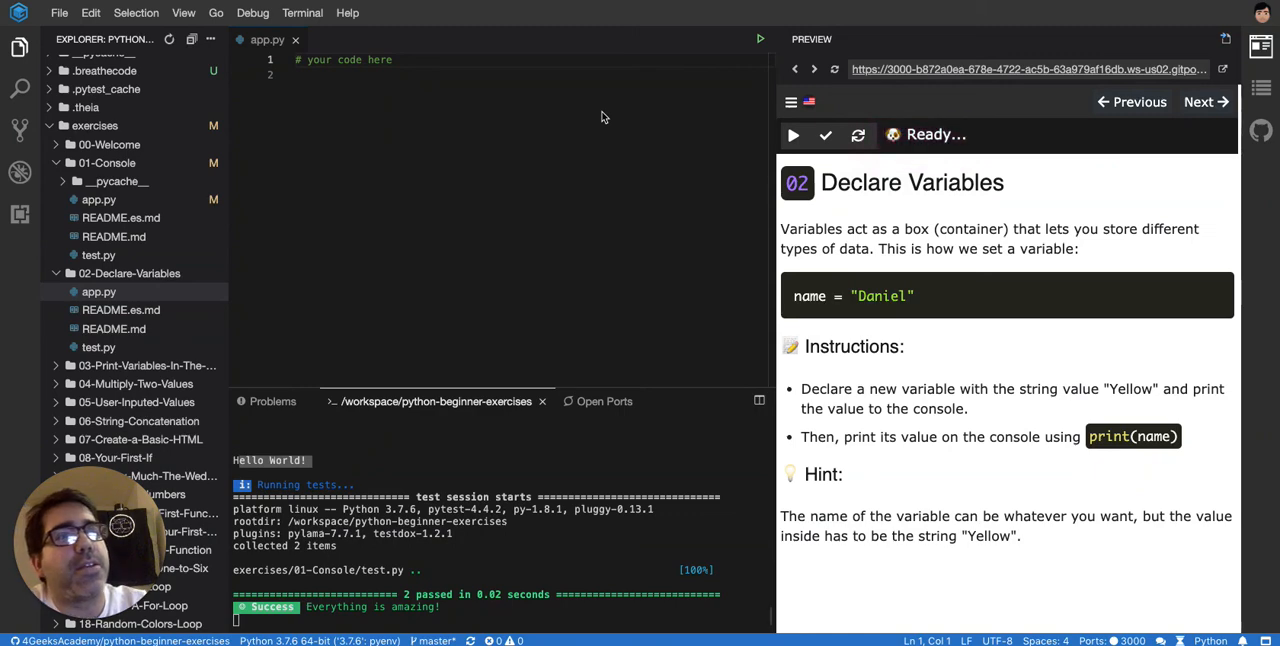
{"action": "mouse_move", "coordinate": [320, 184]}
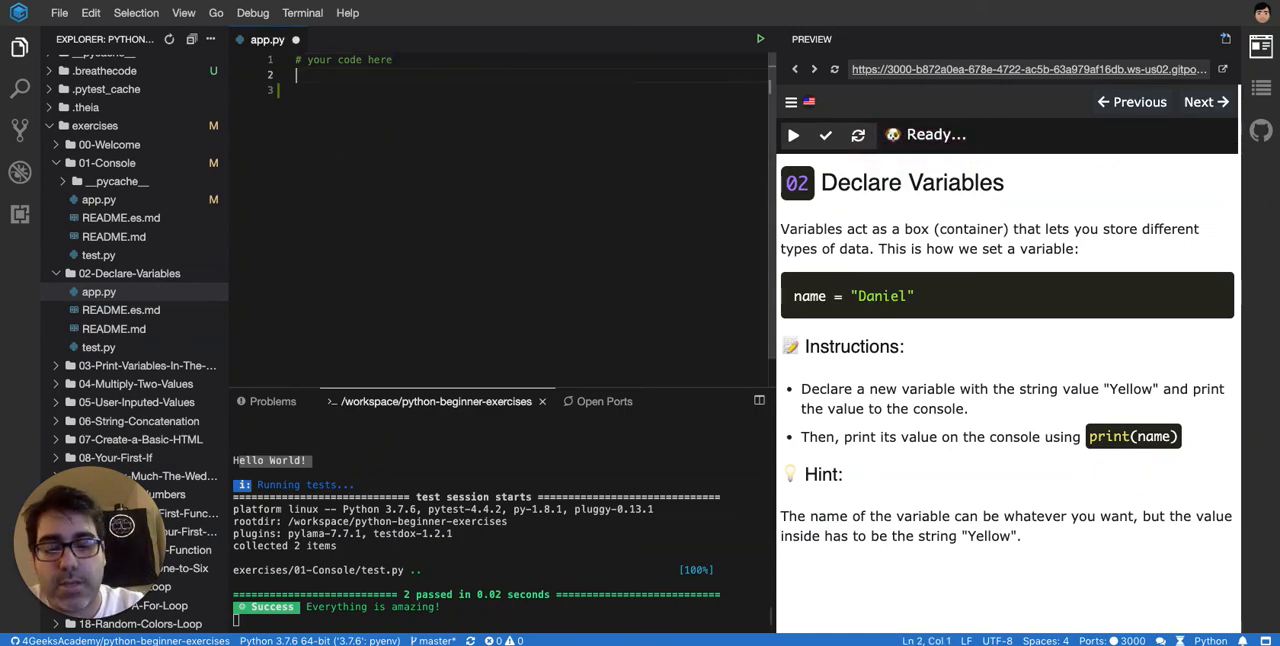
Step: Write the declaration myVar = "Yellow" on line 2 of app.py
{"action": "type", "text": "myv"}
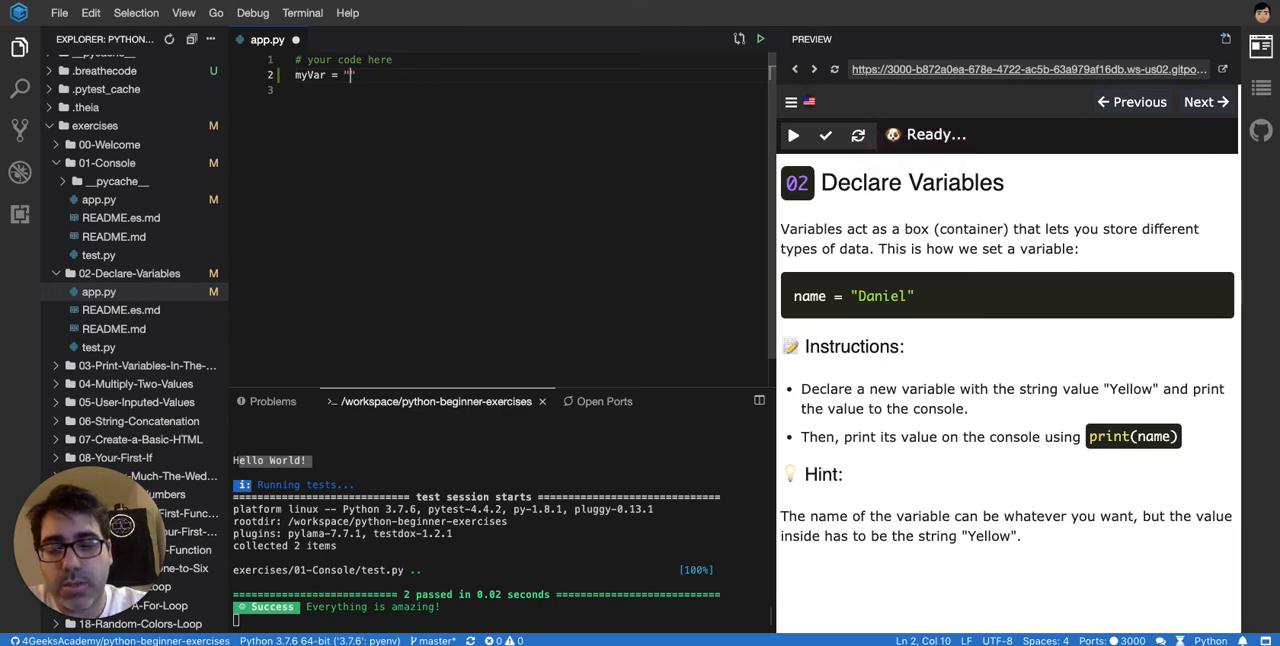
{"action": "type", "text": "alesanchezr"}
{"action": "type", "text": "Yellow"}
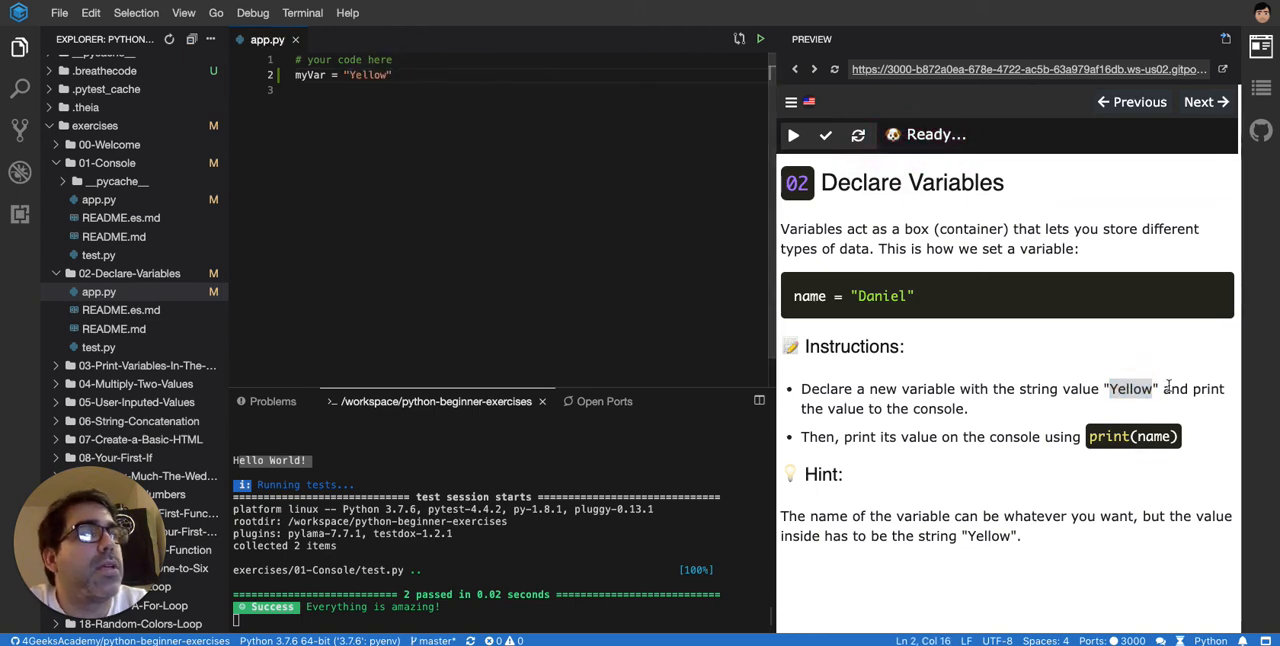
{"action": "mouse_move", "coordinate": [940, 452]}
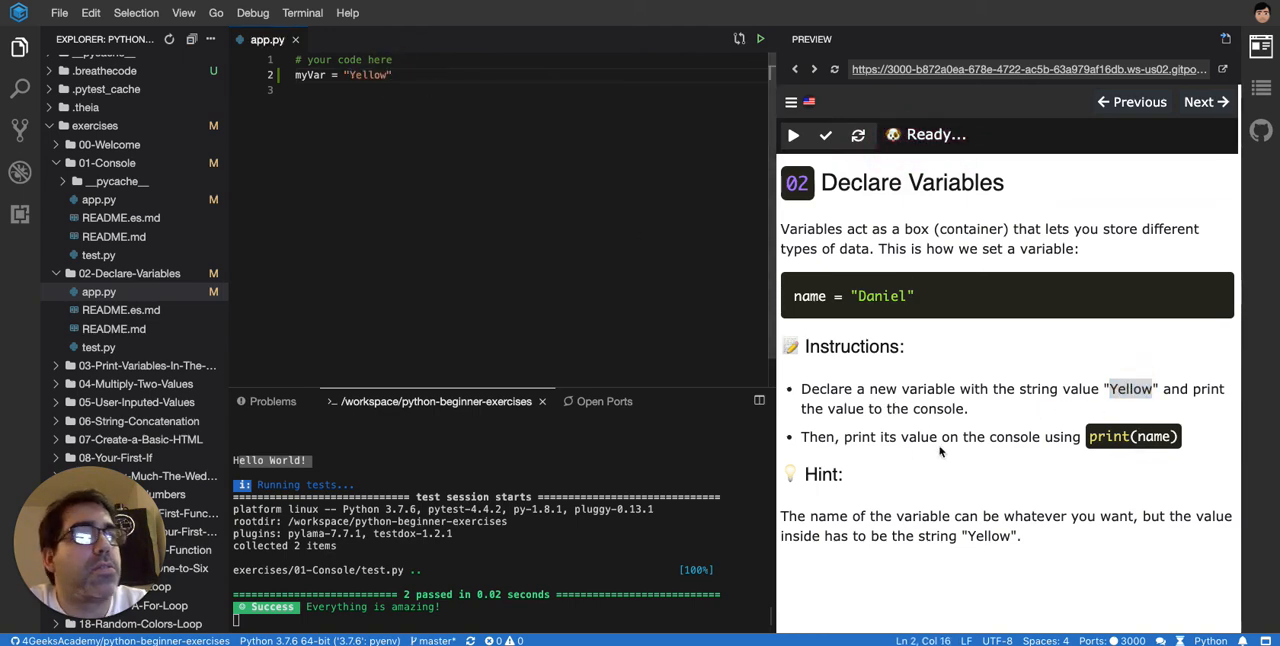
{"action": "left_click", "coordinate": [408, 80]}
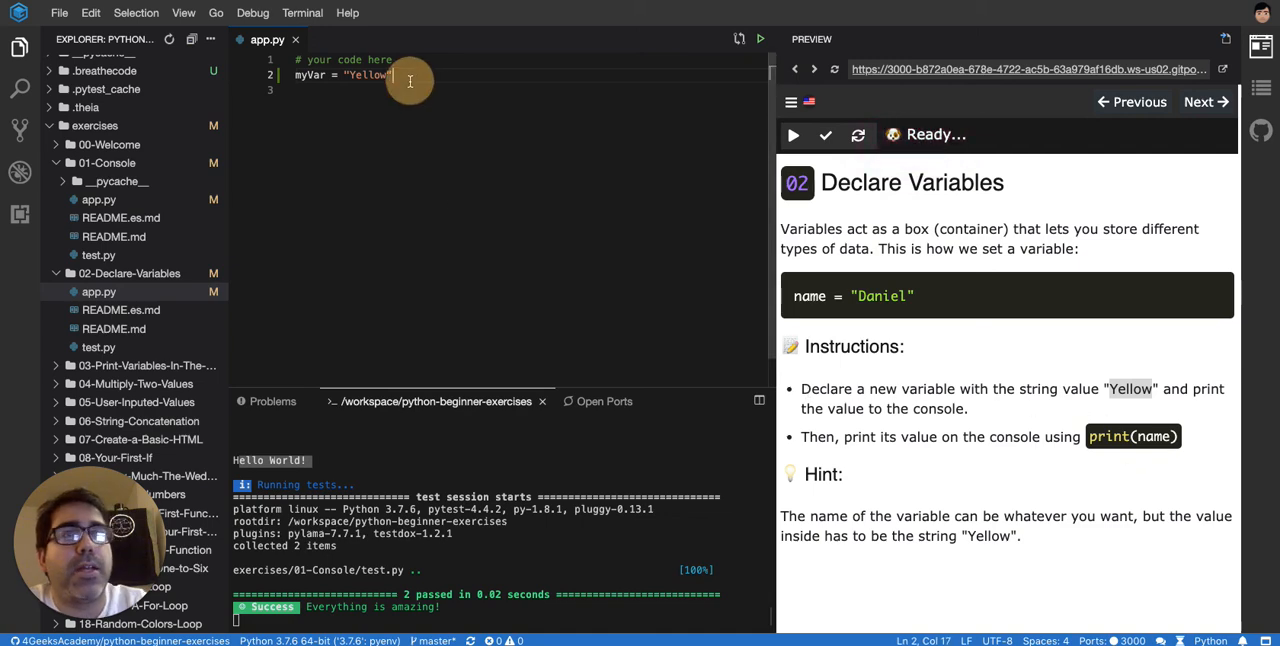
Step: Add print(myVar) on line 3 so the script outputs the variable
{"action": "type", "text": "print()"}
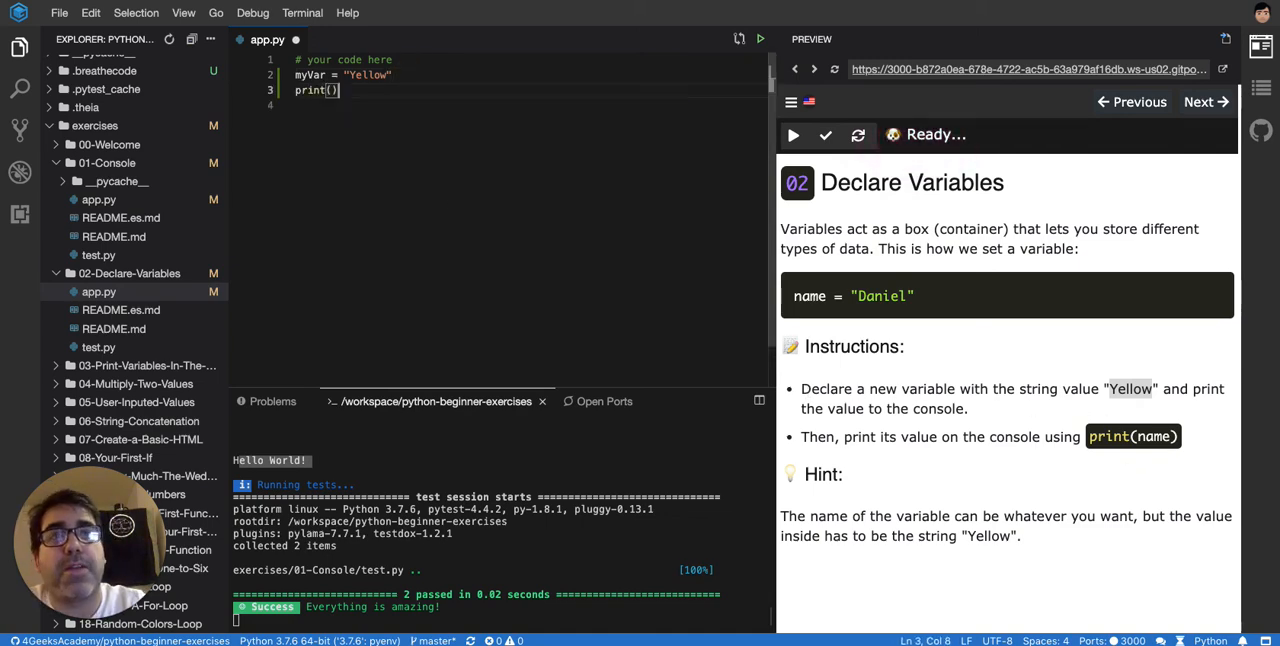
{"action": "double_click", "coordinate": [312, 74]}
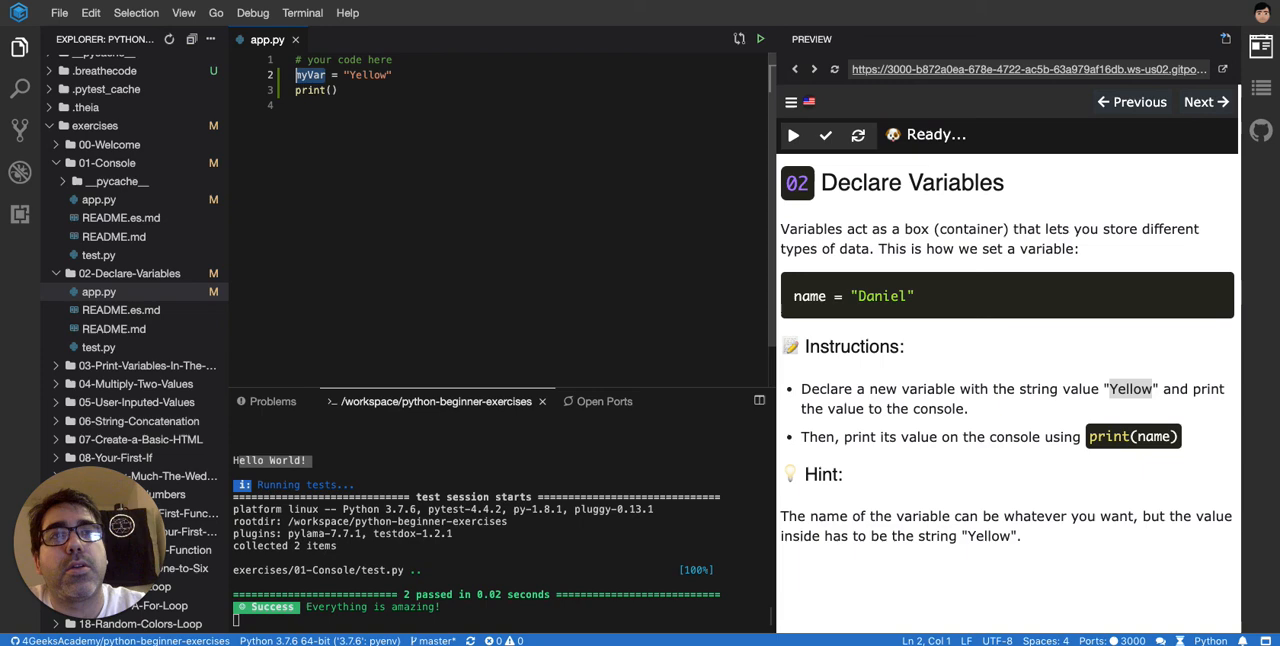
{"action": "type", "text": "myVar"}
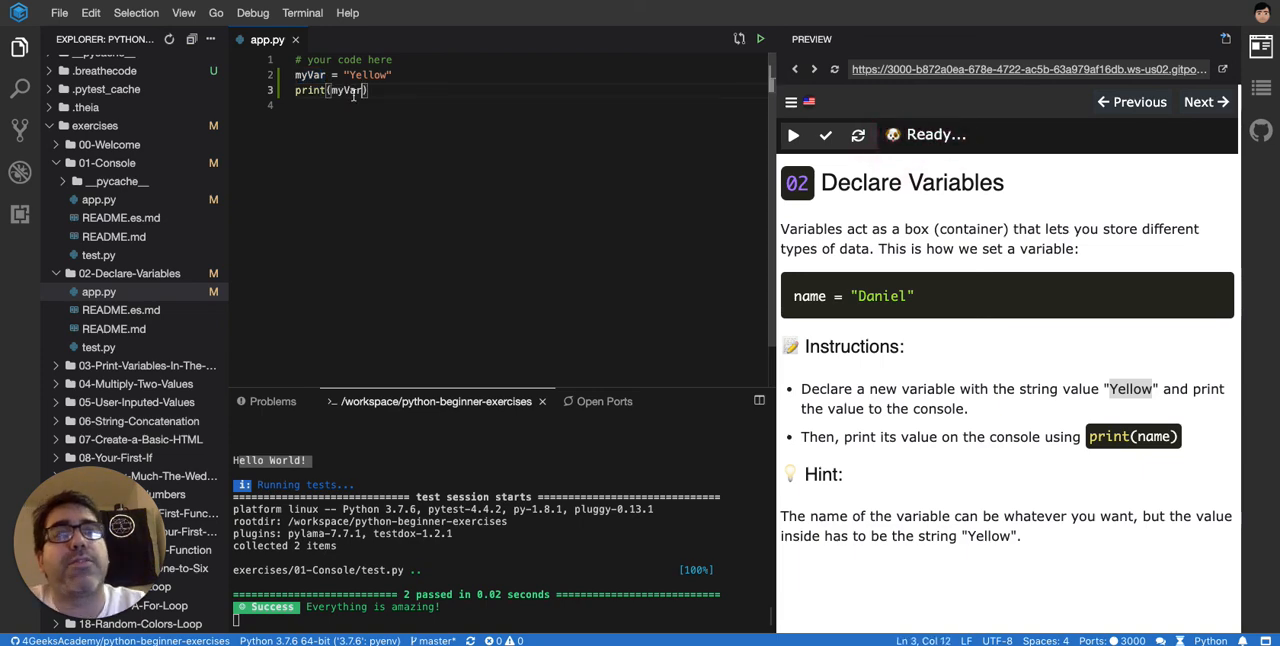
Step: Build and run the exercise, printing Yellow, then run the automated test until it passes
{"action": "left_click", "coordinate": [792, 136]}
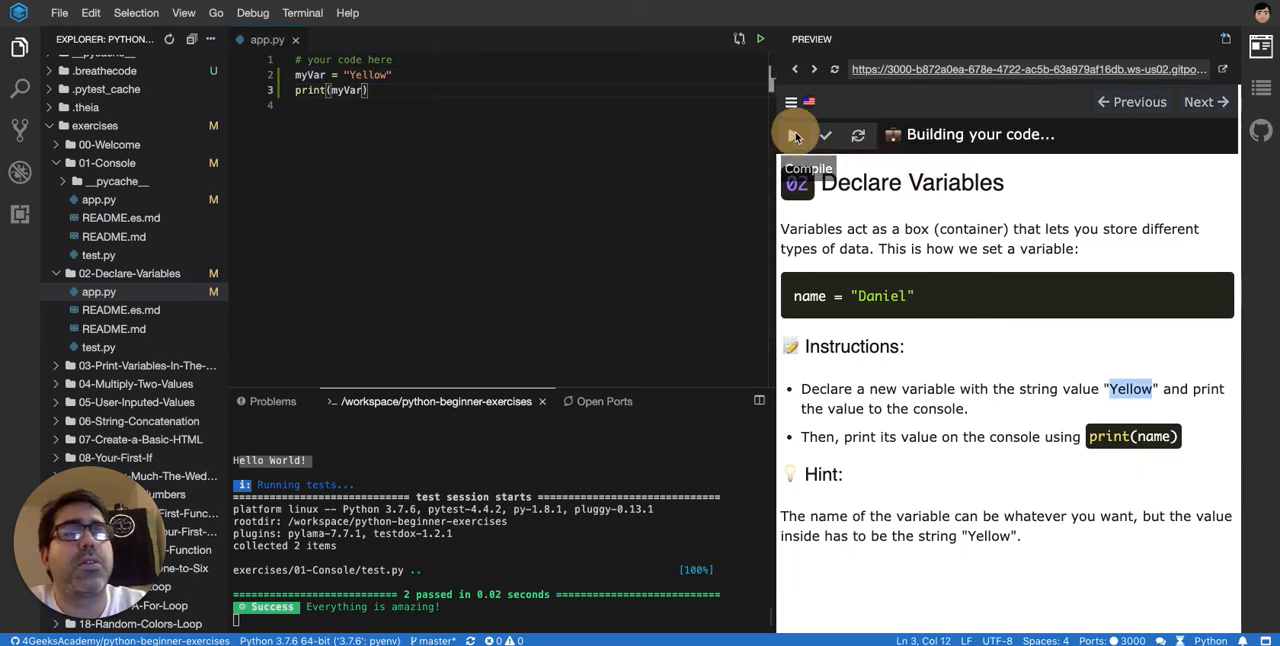
{"action": "left_click", "coordinate": [792, 136]}
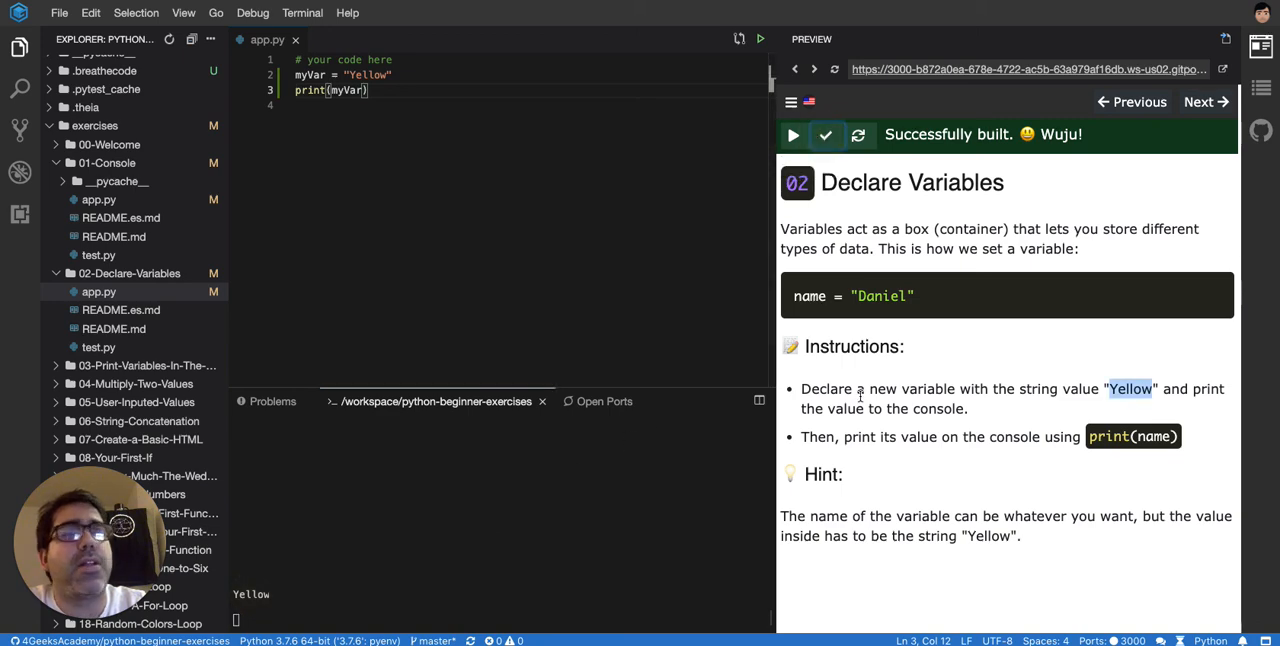
{"action": "left_click", "coordinate": [824, 136]}
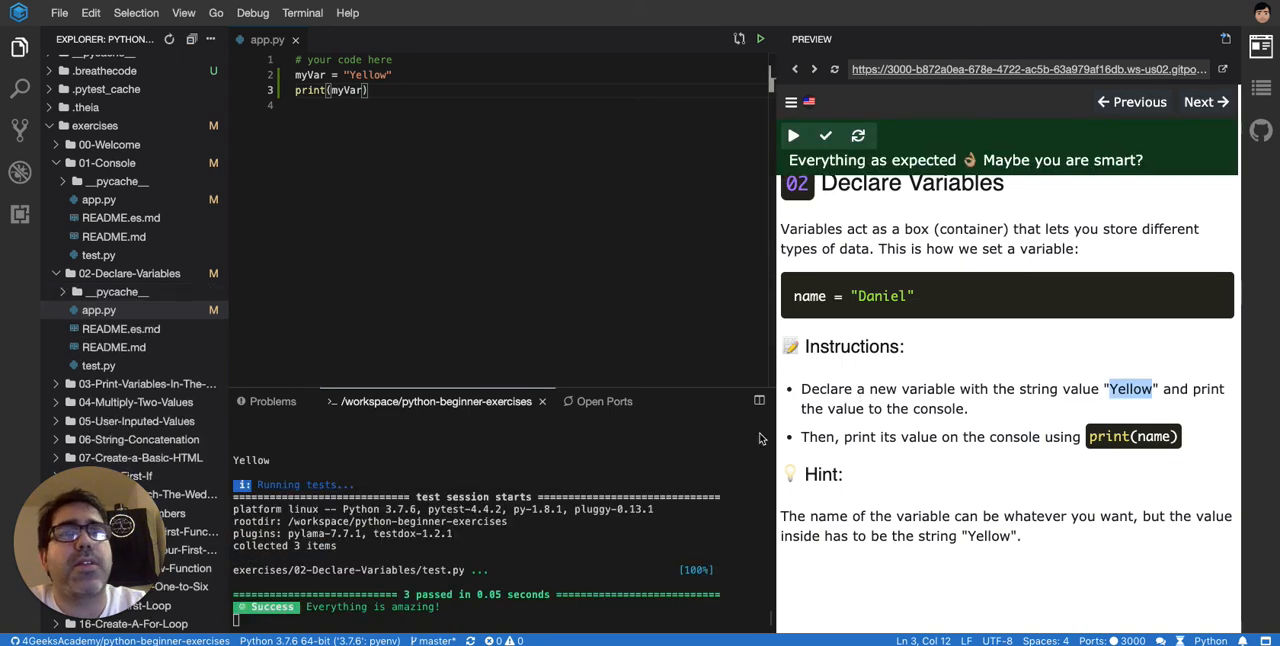